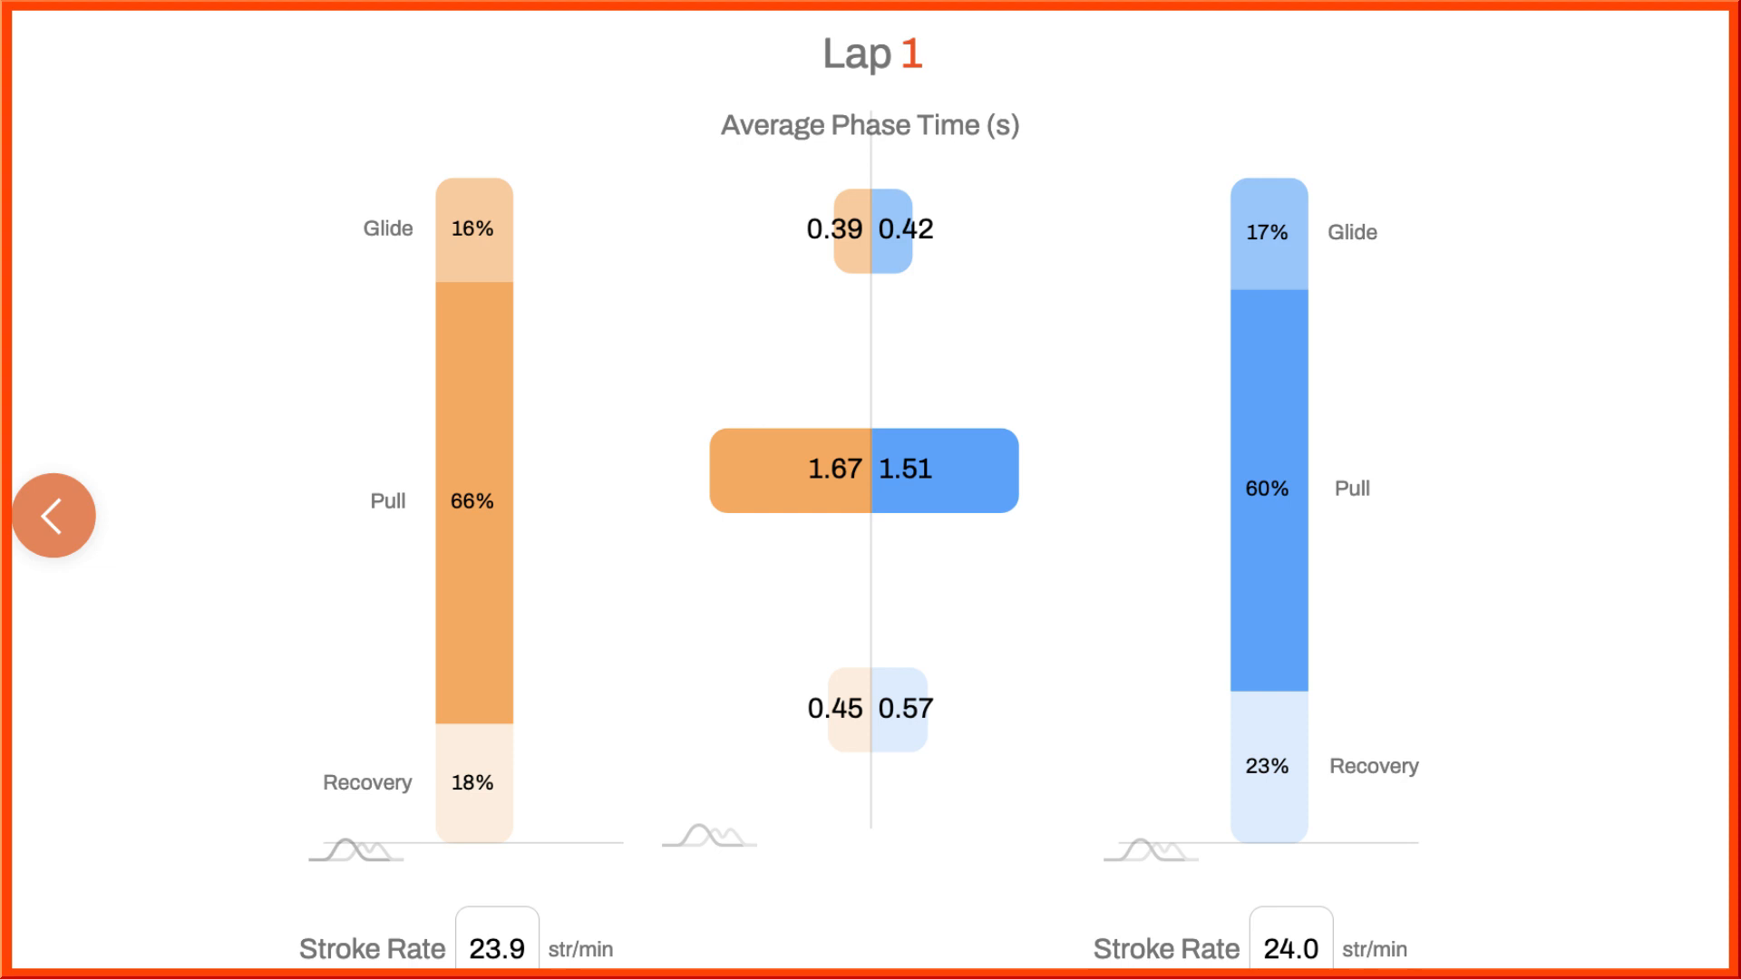
# Advance to Stroke 3 (Right) showing glide 0.40 s, pull 1.43 s, recovery 0.55 s, rate 25.2.
pyautogui.click(52, 515)
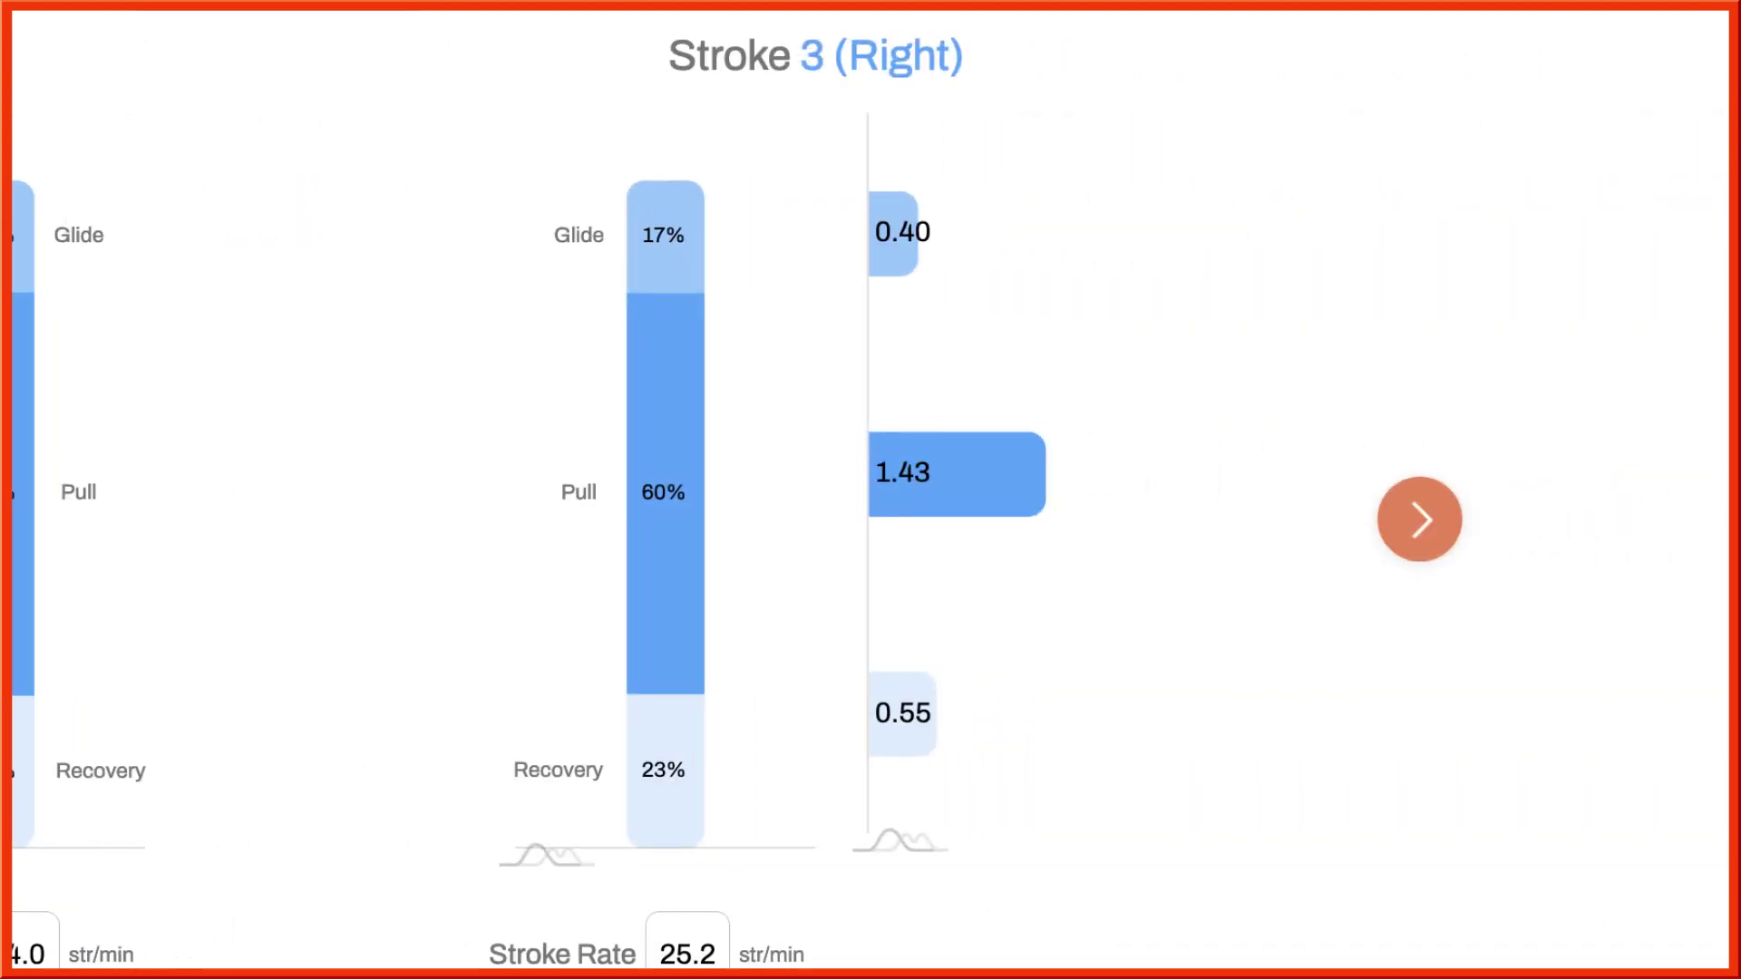